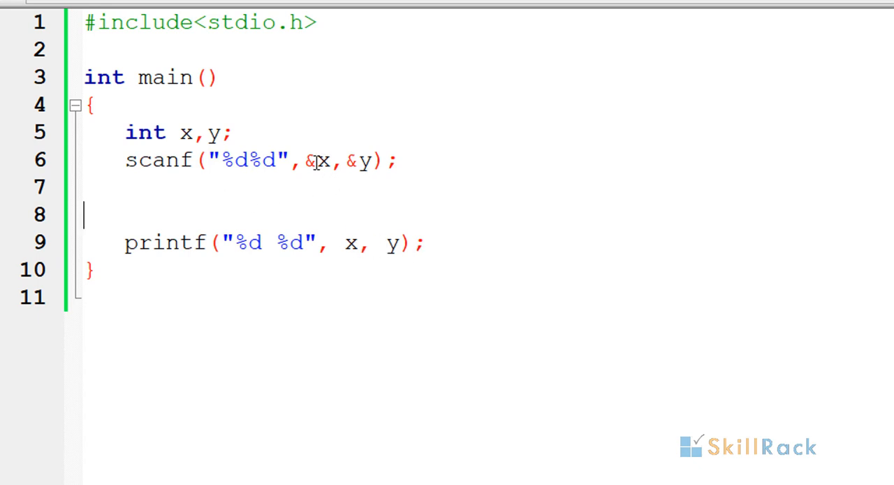
{"action": "mouse_move", "coordinate": [240, 182]}
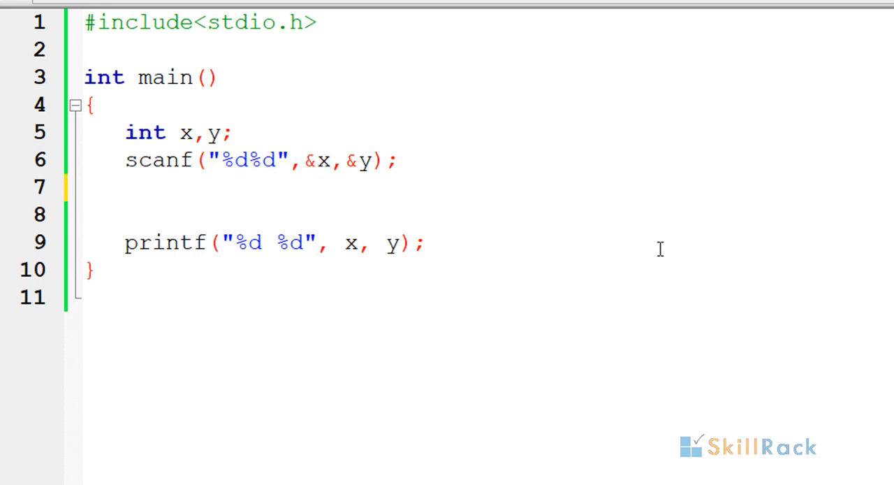
Add the line x = x^y; after scanf and begin the next line with y
{"action": "type", "text": "x"}
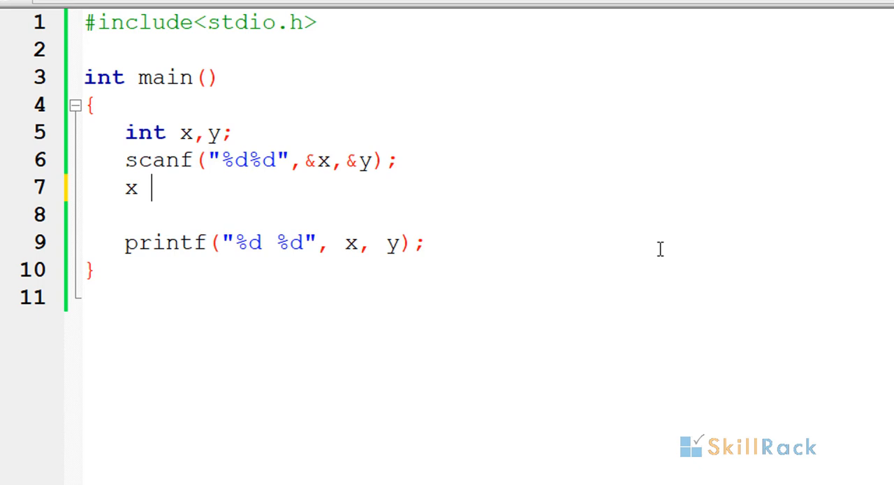
{"action": "type", "text": "= x^"}
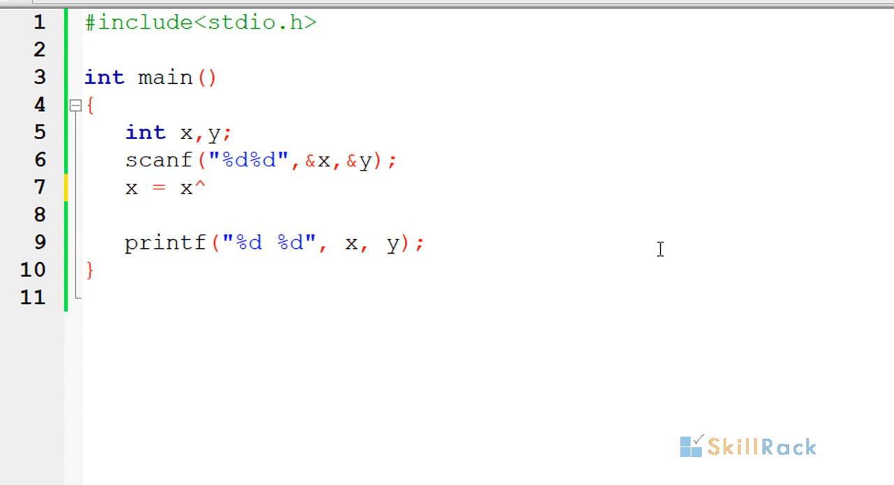
{"action": "type", "text": "y;"}
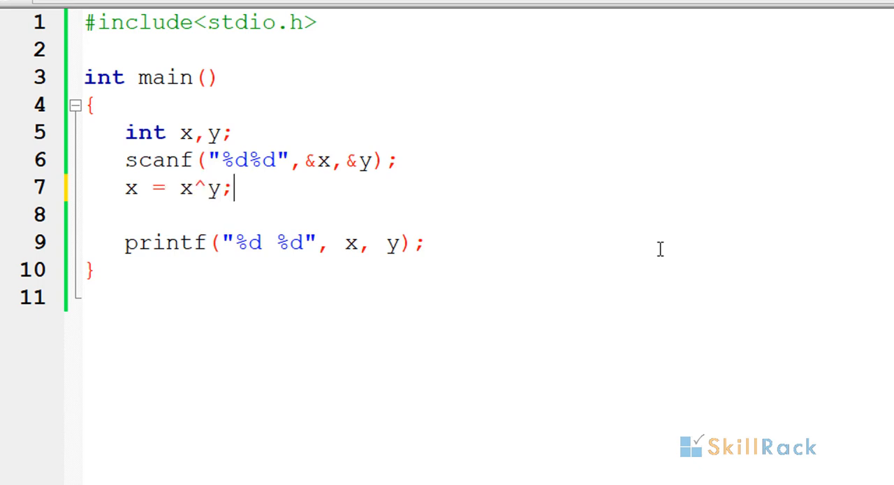
{"action": "type", "text": "y = x"}
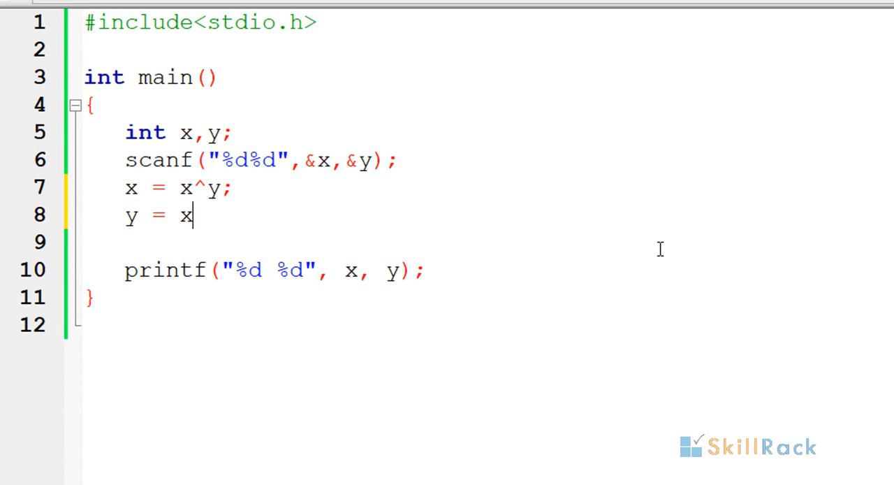
Finish the second assignment as y = x^y; and highlight its x
{"action": "type", "text": "^y;"}
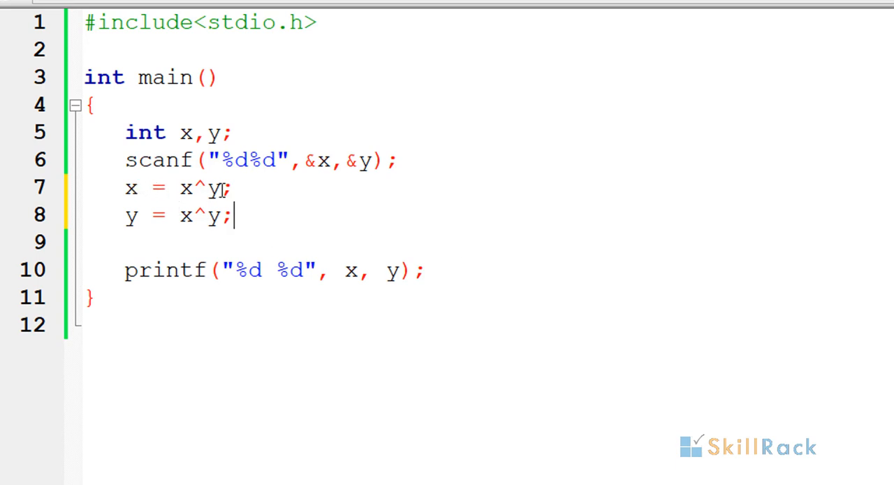
{"action": "double_click", "coordinate": [185, 215]}
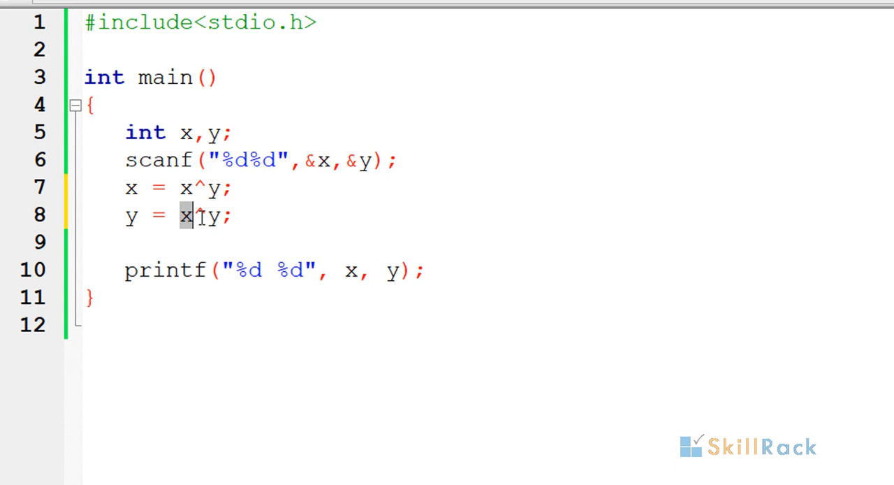
{"action": "type", "text": "^"}
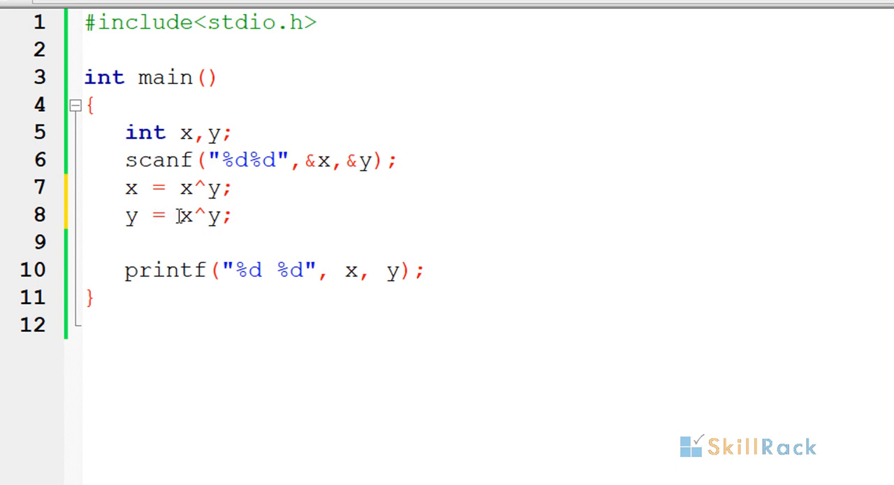
{"action": "mouse_move", "coordinate": [310, 207]}
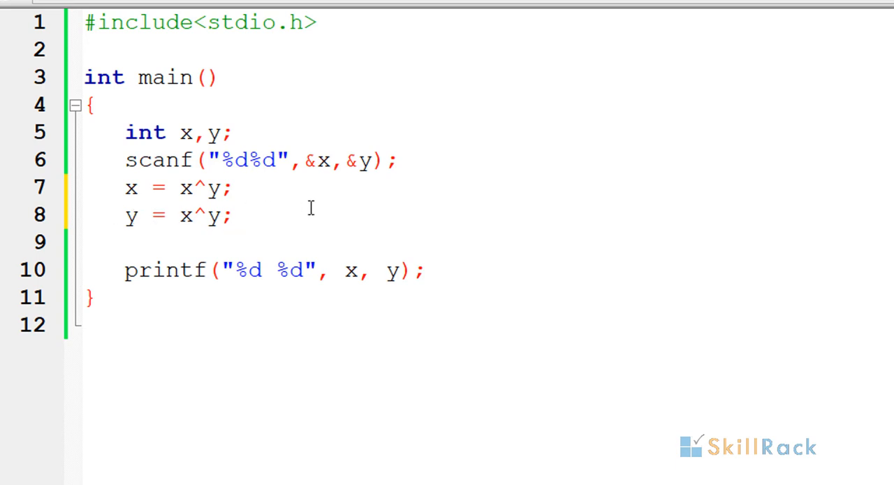
Add the third assignment x = x^y
{"action": "type", "text": "x"}
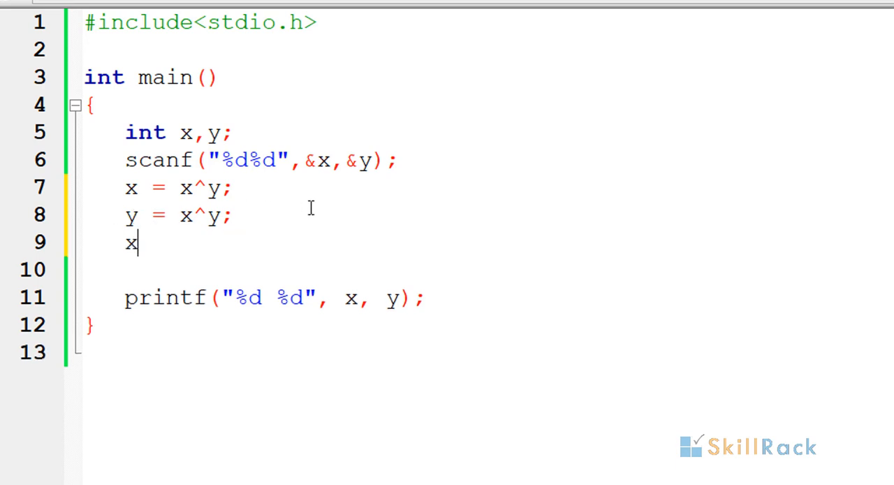
{"action": "type", "text": "= x^y;"}
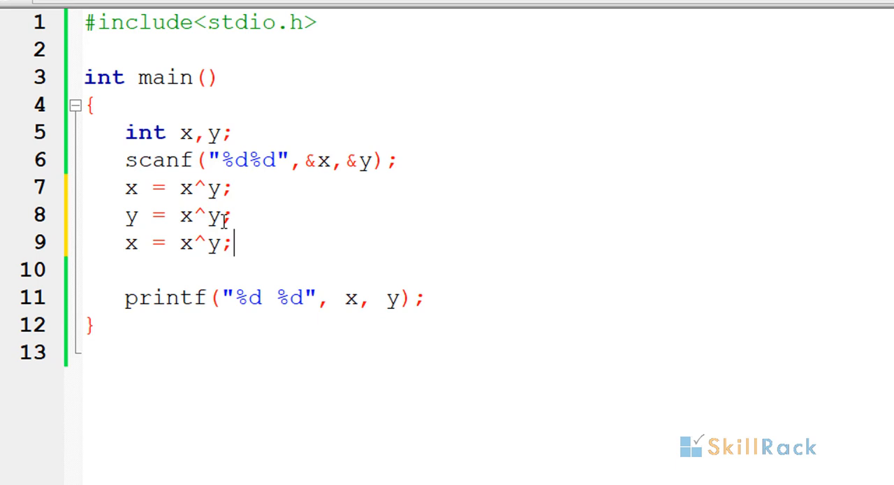
{"action": "mouse_move", "coordinate": [305, 218]}
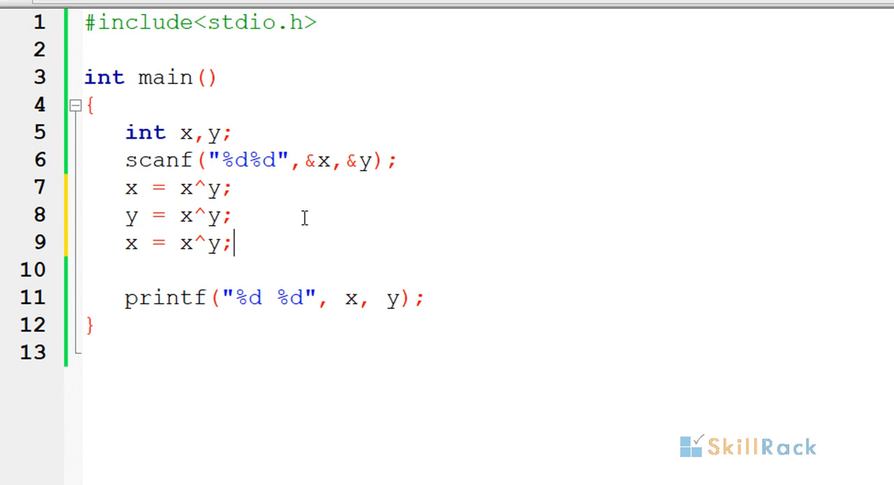
Write a trailing // comment (x^y^x), erase it and start retyping it
{"action": "type", "text": "//x"}
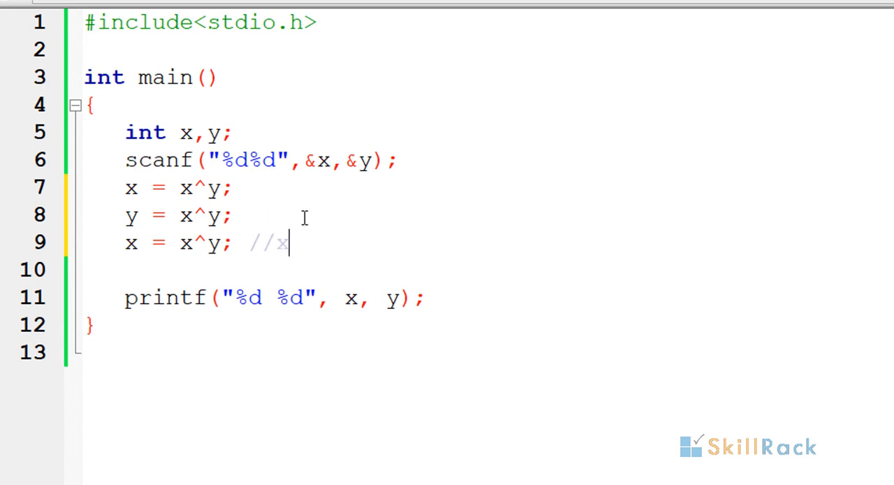
{"action": "type", "text": "^y"}
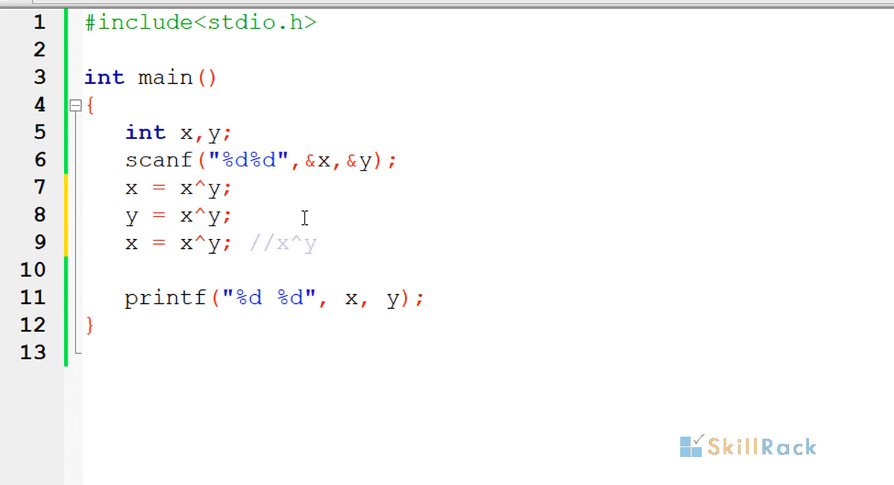
{"action": "type", "text": "^x"}
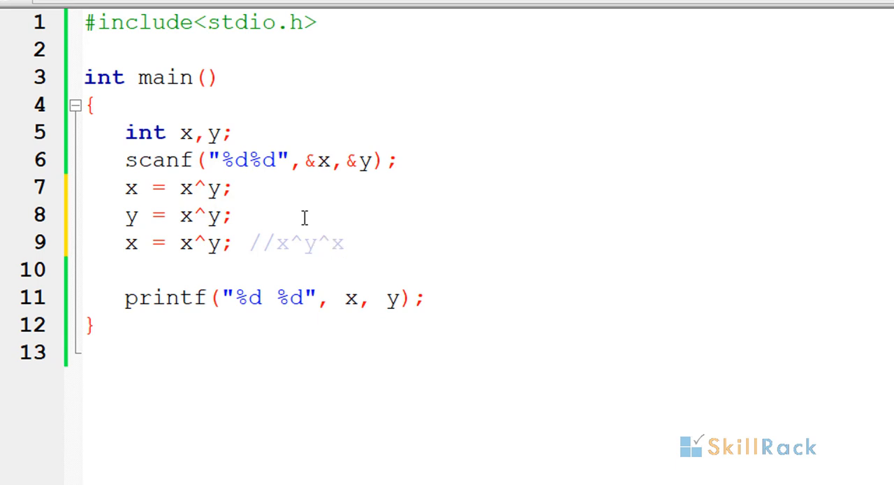
{"action": "key", "text": "Backspace"}
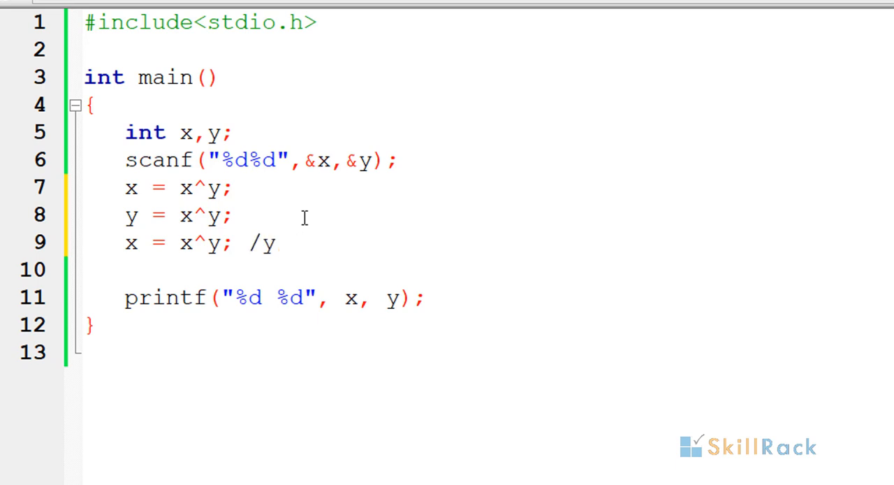
{"action": "type", "text": "/"}
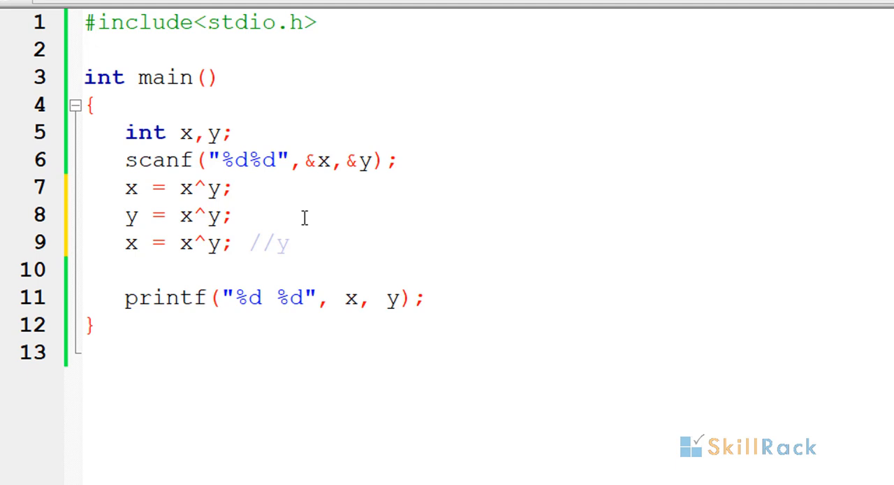